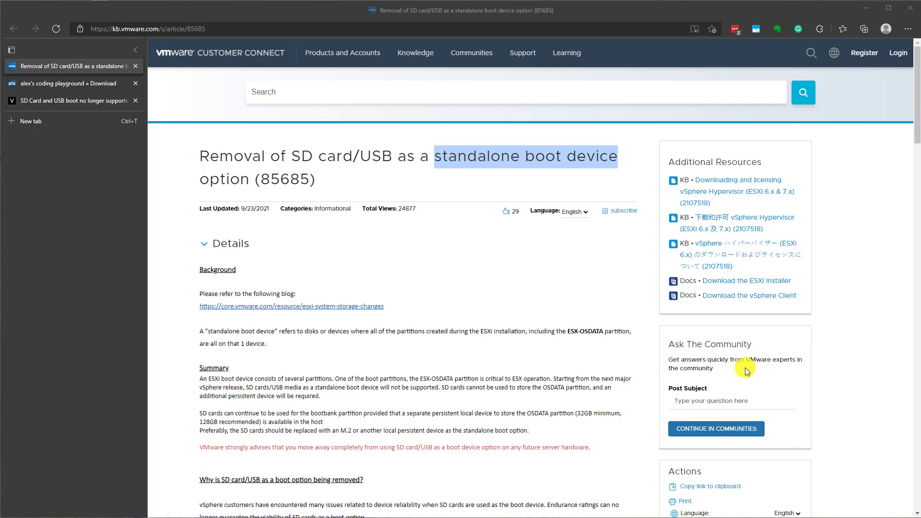
pyautogui.moveTo(702, 323)
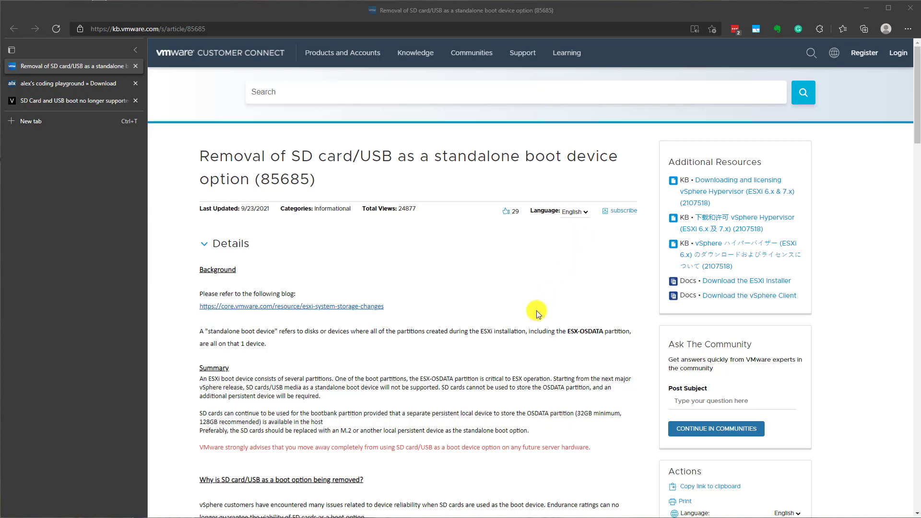
# Show the USB Image Tool download page on alexpage.de listing version 1.81 and older releases.
pyautogui.scroll(-3)
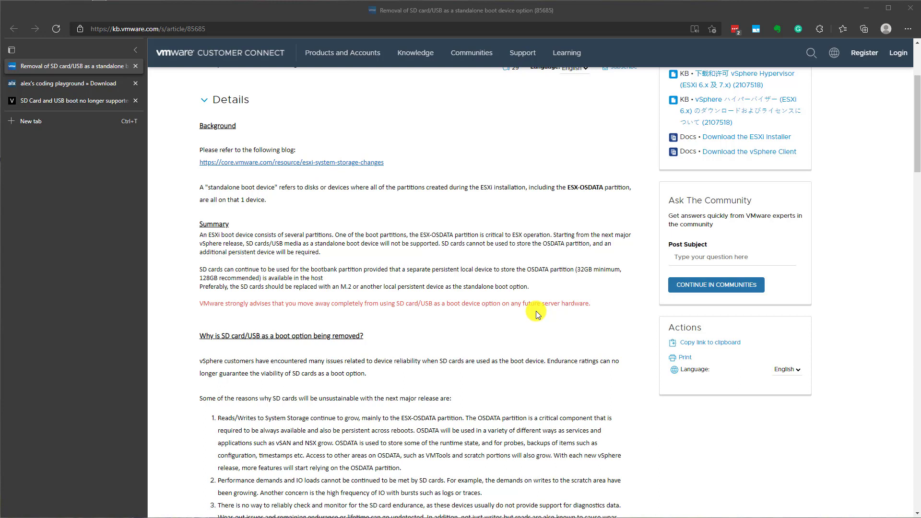
pyautogui.moveTo(375, 182)
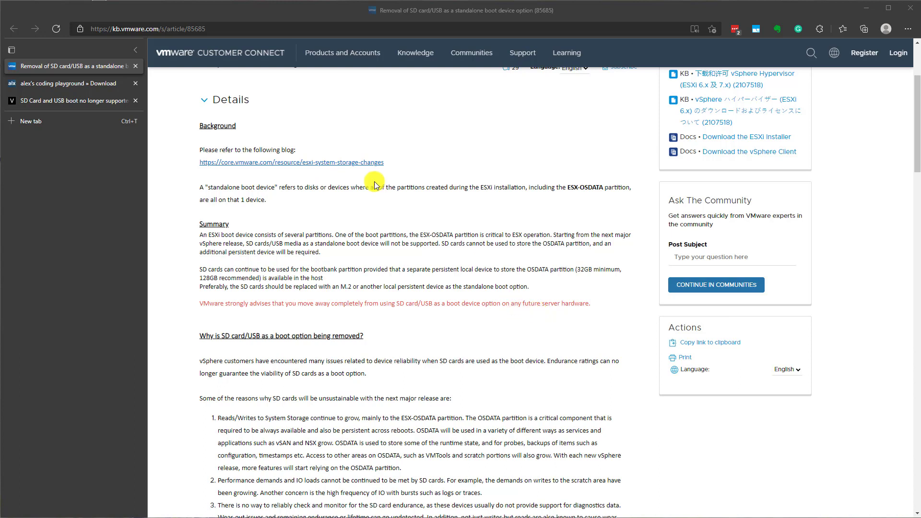
pyautogui.moveTo(352, 299)
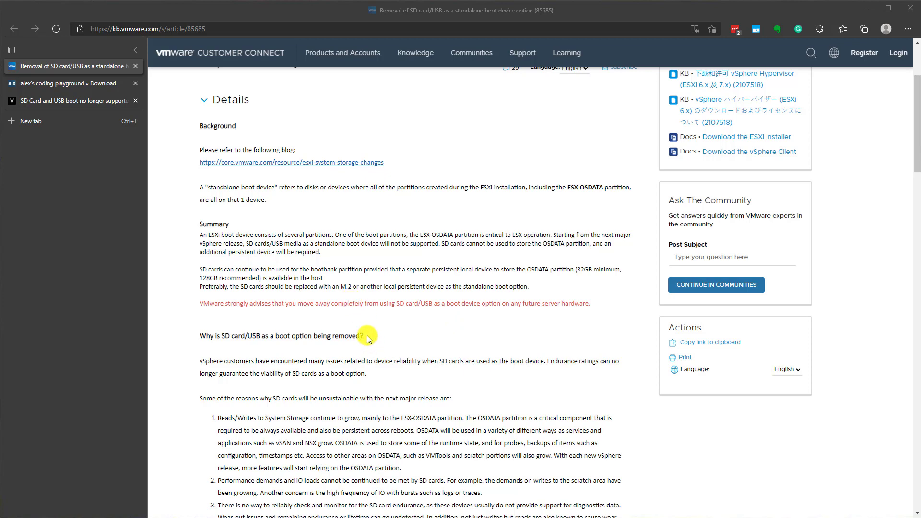
pyautogui.scroll(-3)
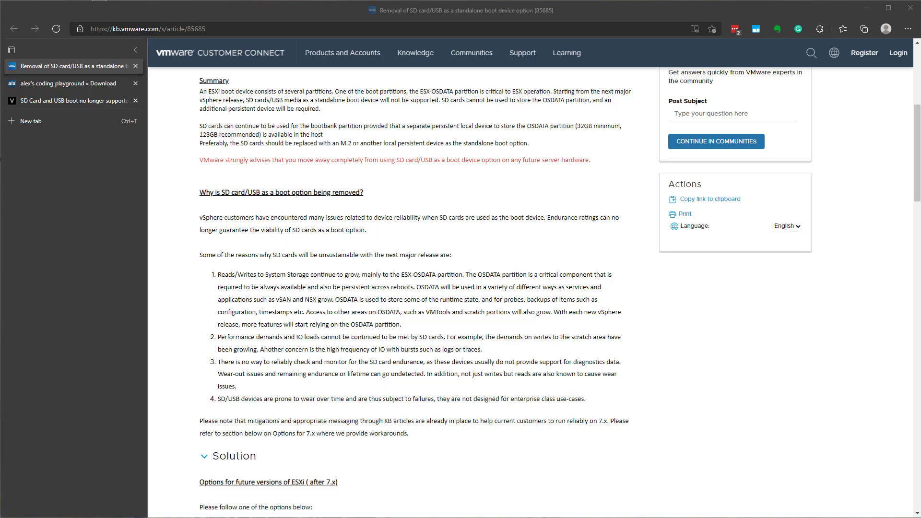
pyautogui.moveTo(552, 422)
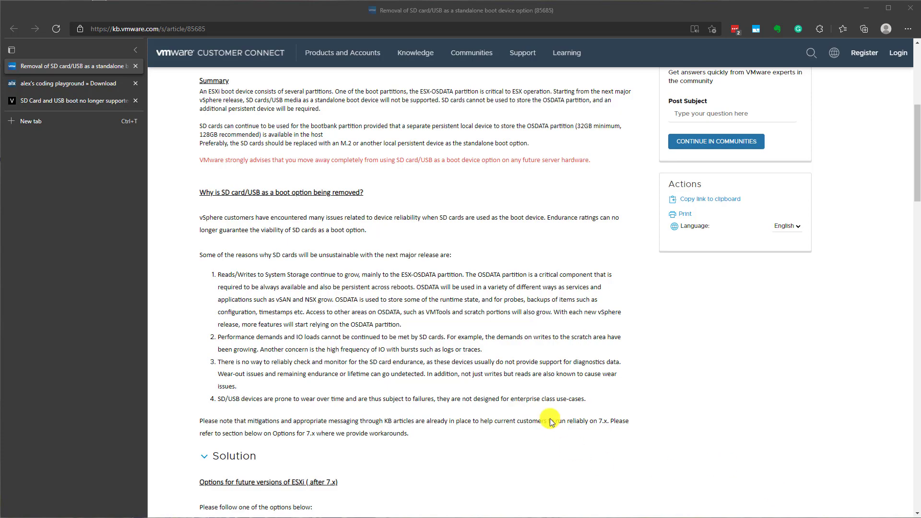
pyautogui.scroll(3)
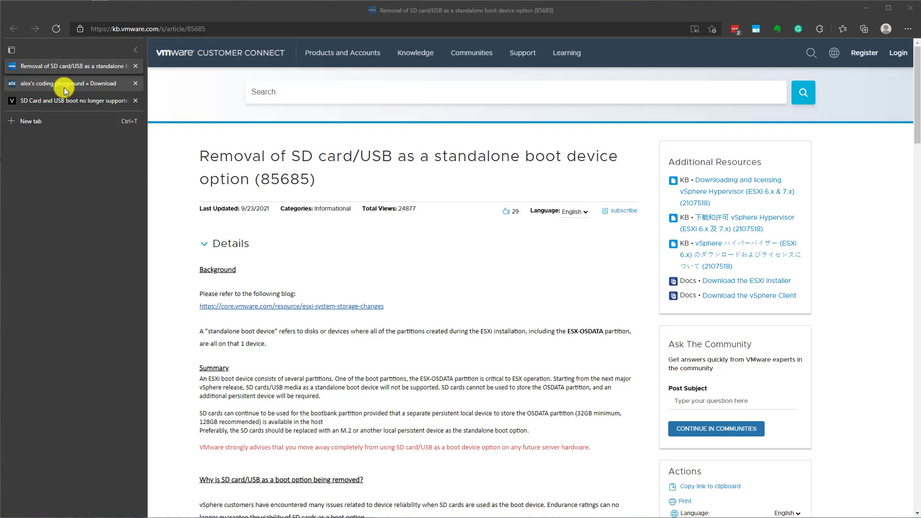
pyautogui.click(66, 83)
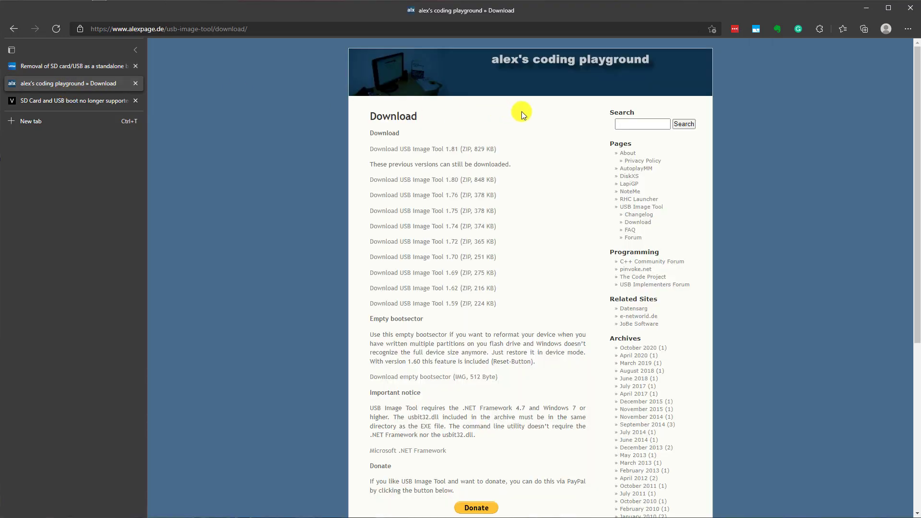
pyautogui.moveTo(555, 159)
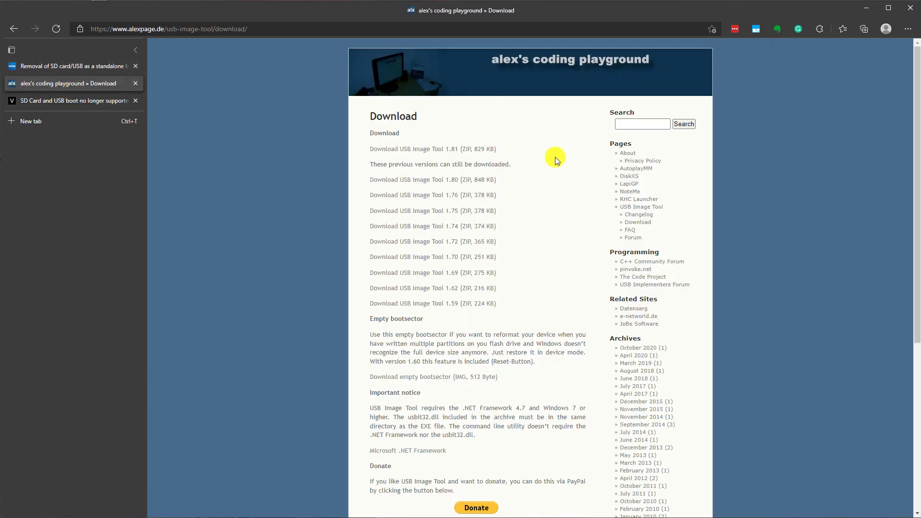
pyautogui.moveTo(419, 35)
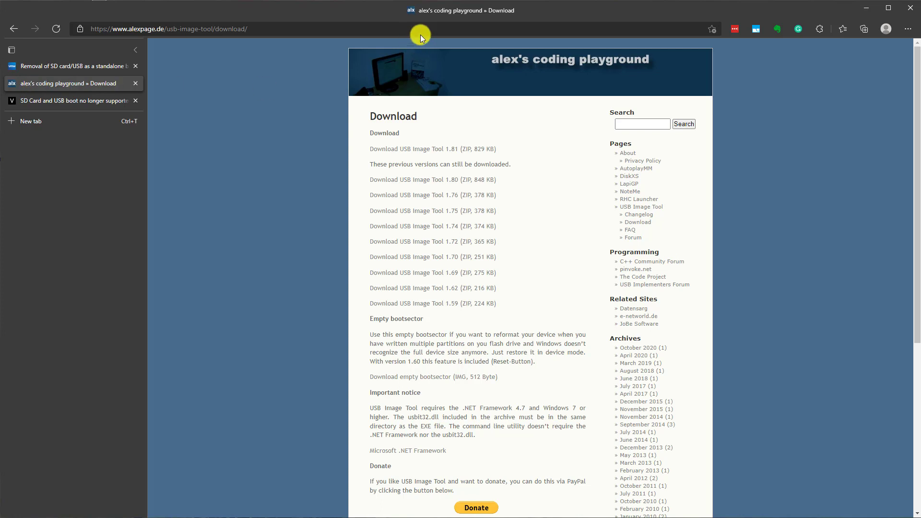
pyautogui.moveTo(470, 16)
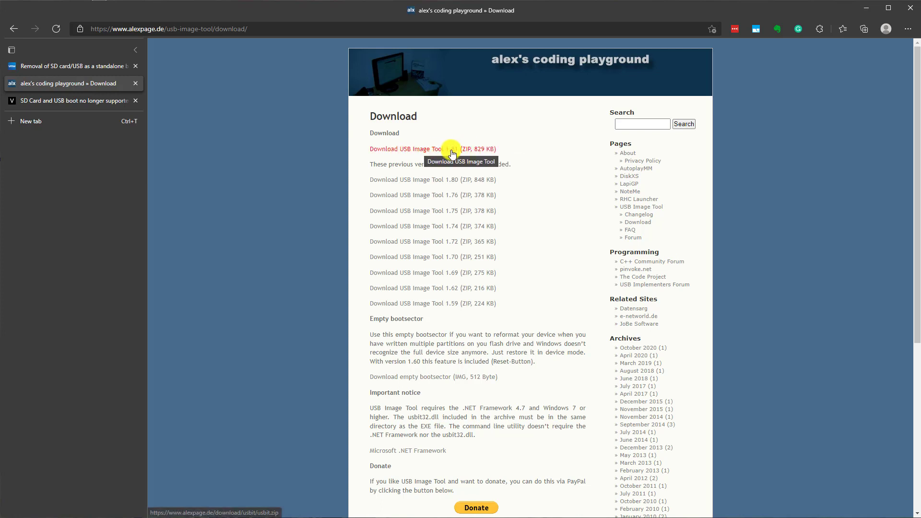
pyautogui.moveTo(483, 272)
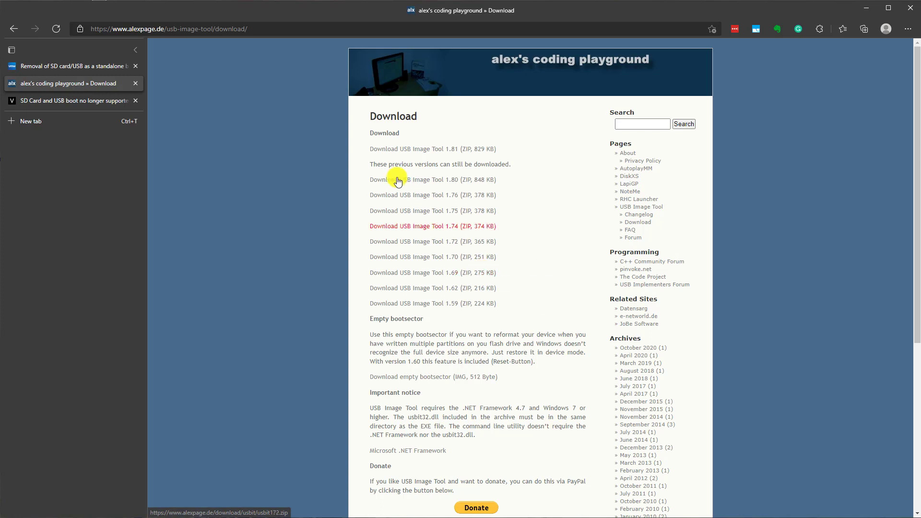
pyautogui.moveTo(448, 165)
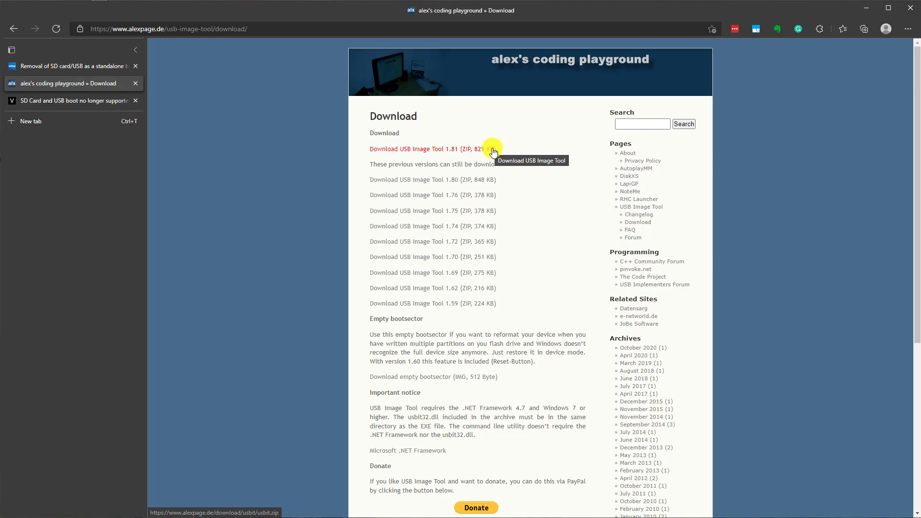
# Glance back at the VMware boot device article, then return to the USB Image Tool download page.
pyautogui.click(72, 66)
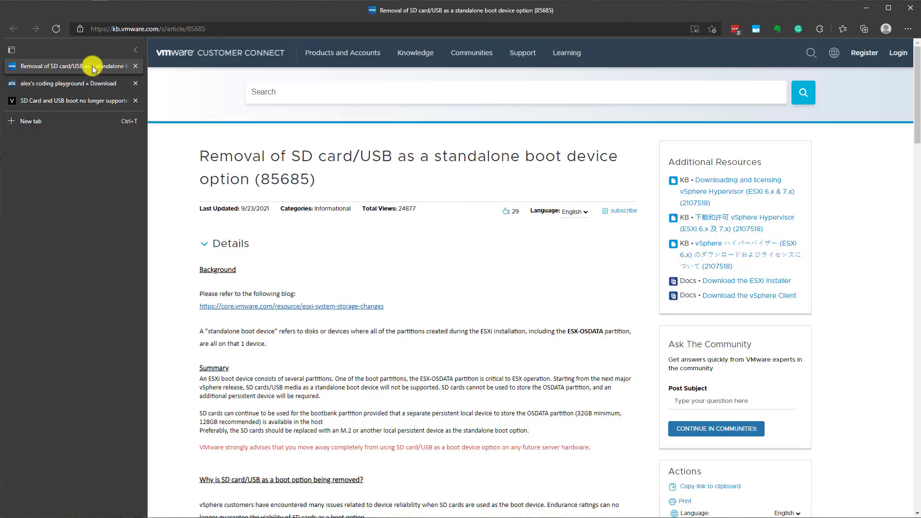
pyautogui.moveTo(456, 190)
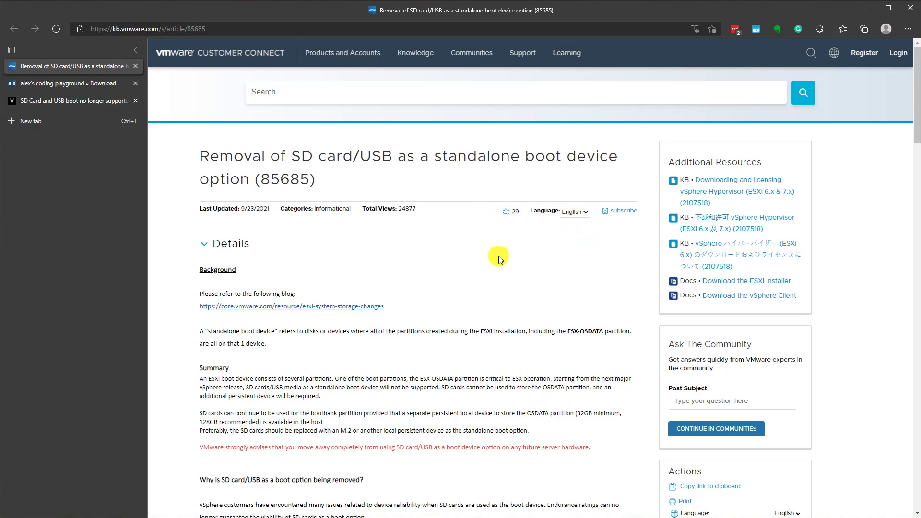
pyautogui.click(67, 83)
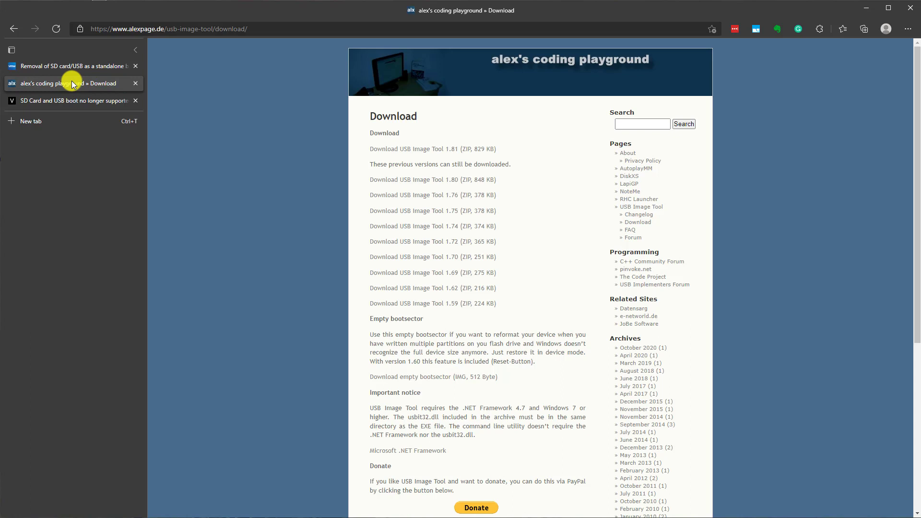
pyautogui.moveTo(478, 85)
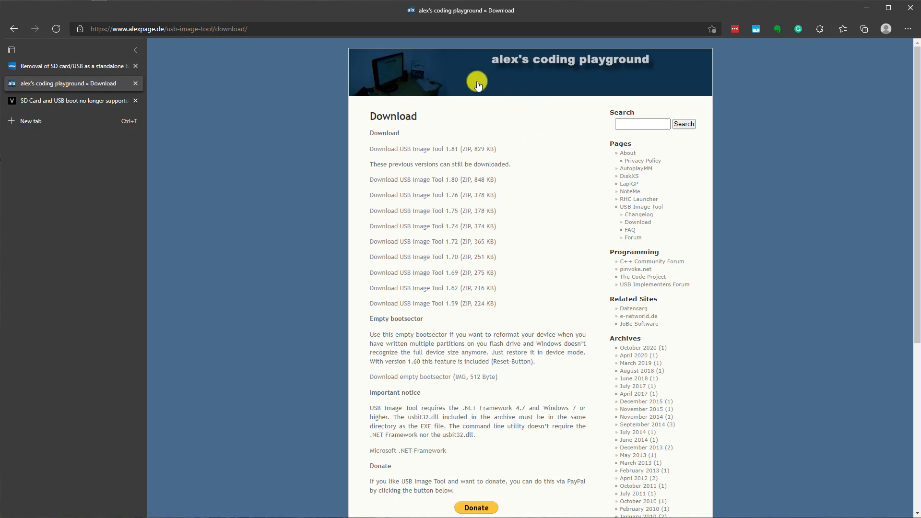
pyautogui.moveTo(206, 181)
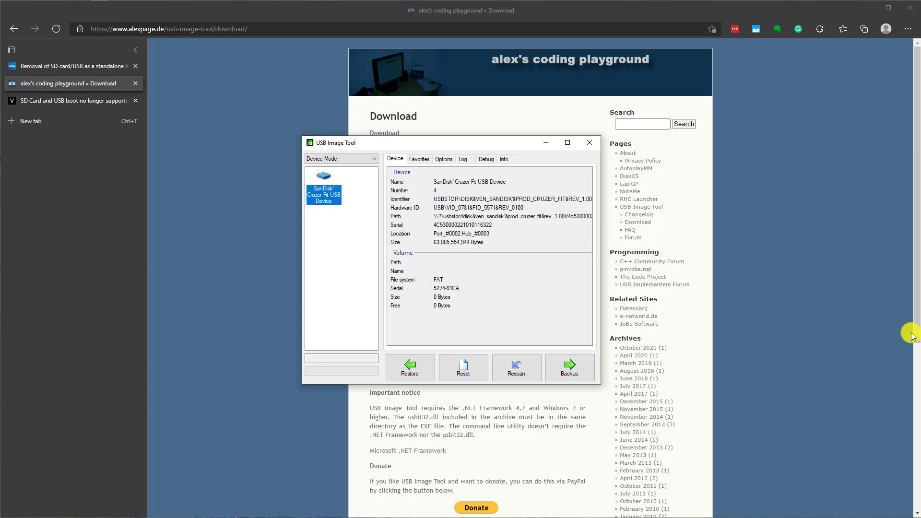
pyautogui.moveTo(294, 204)
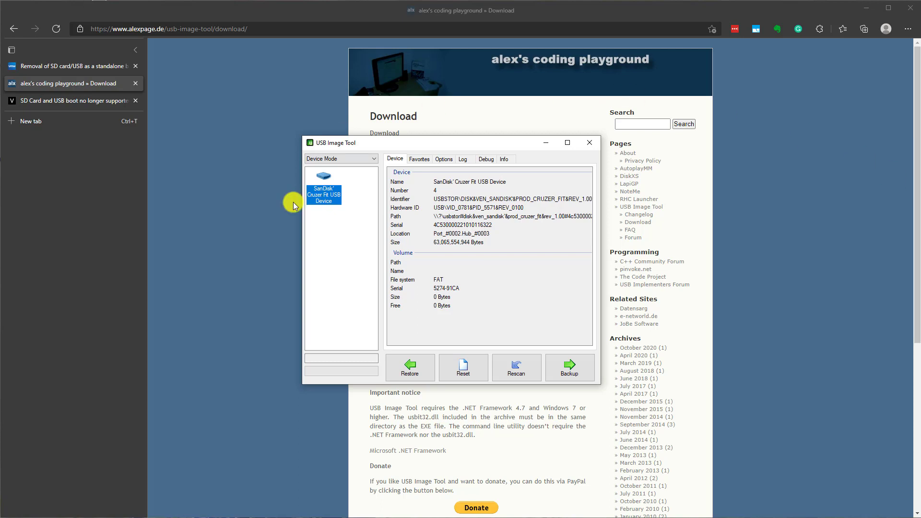
pyautogui.moveTo(397, 137)
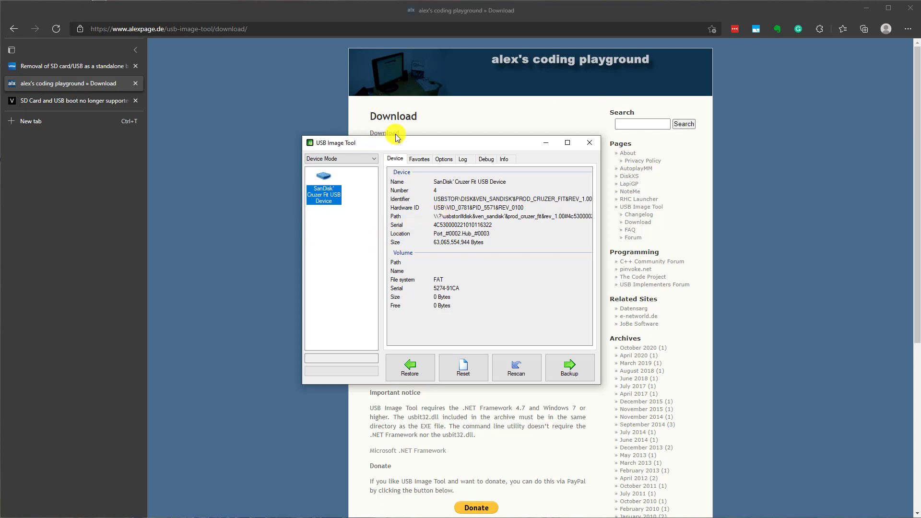
# Reposition the USB Image Tool window showing the SanDisk Cruzer Fit device details.
pyautogui.moveTo(395, 142); pyautogui.dragTo(402, 126)
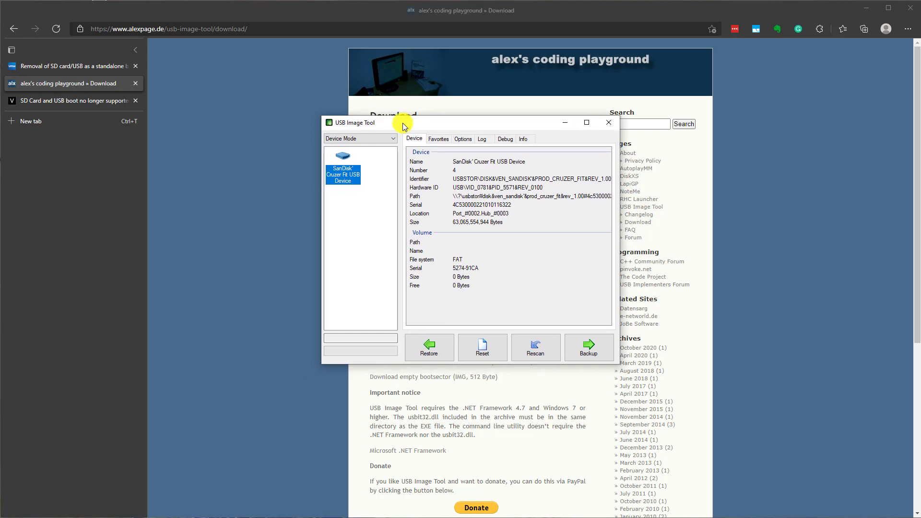
pyautogui.moveTo(409, 171)
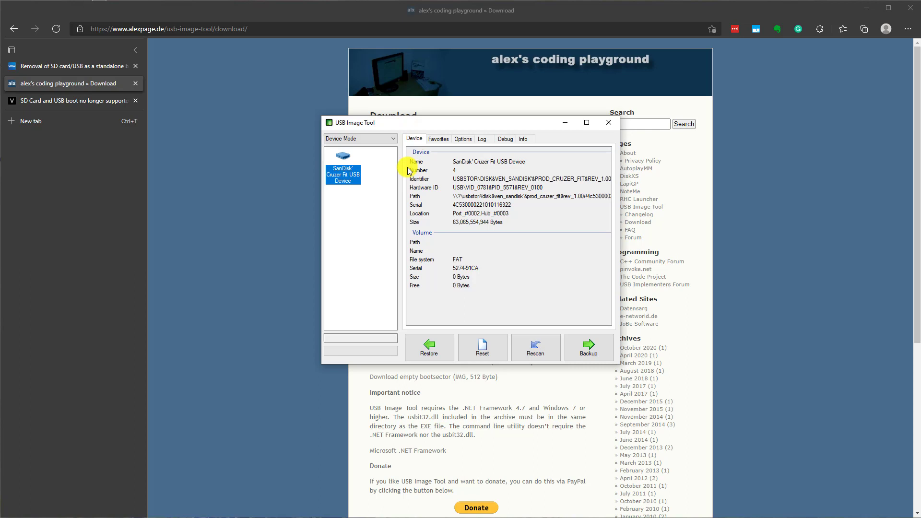
pyautogui.moveTo(451, 222)
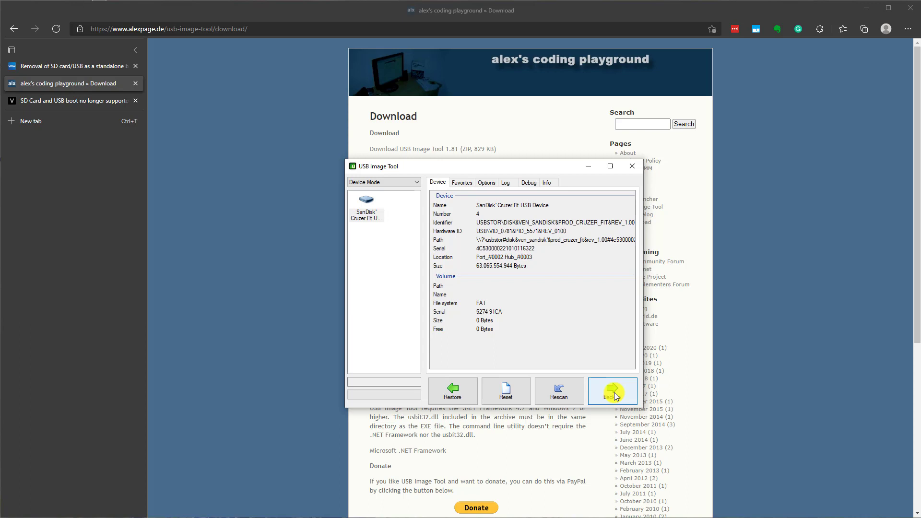
# Back up the SanDisk Cruzer Fit to an .img image file on Data (D:), starting at 0%.
pyautogui.click(612, 390)
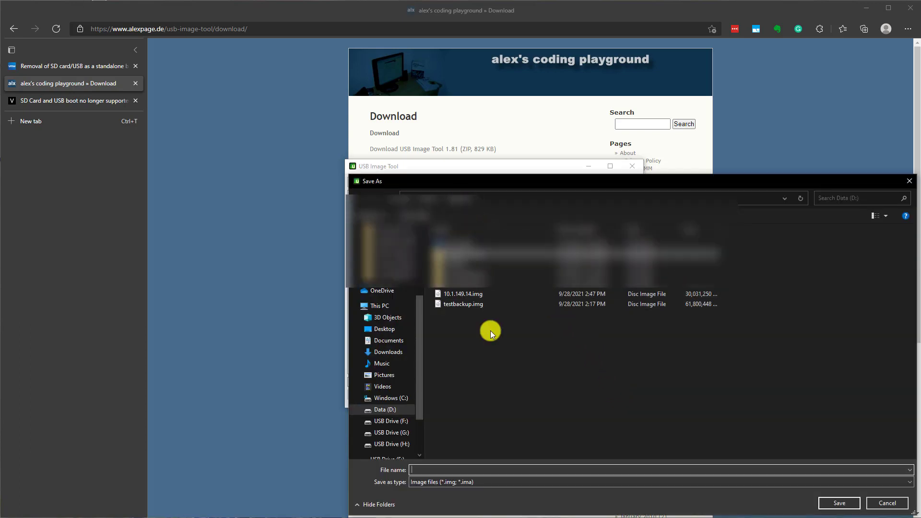
pyautogui.click(463, 294)
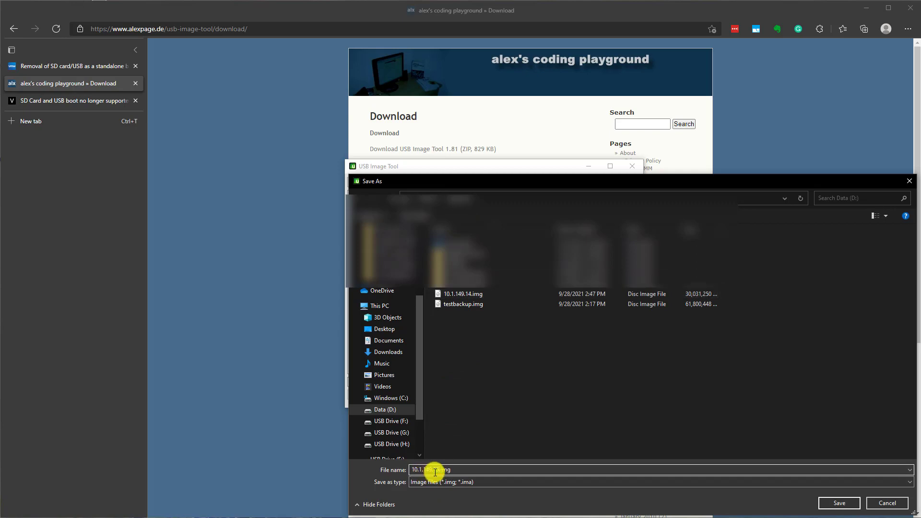
pyautogui.click(846, 503)
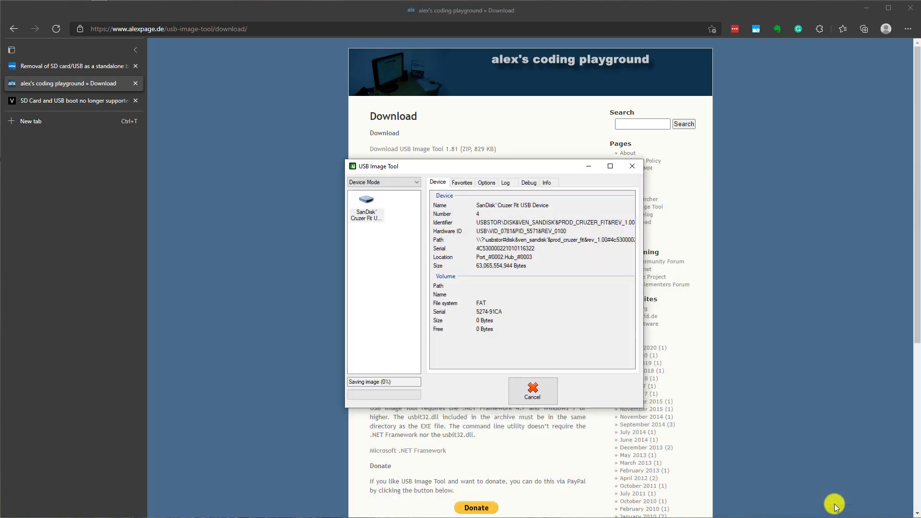
pyautogui.moveTo(422, 365)
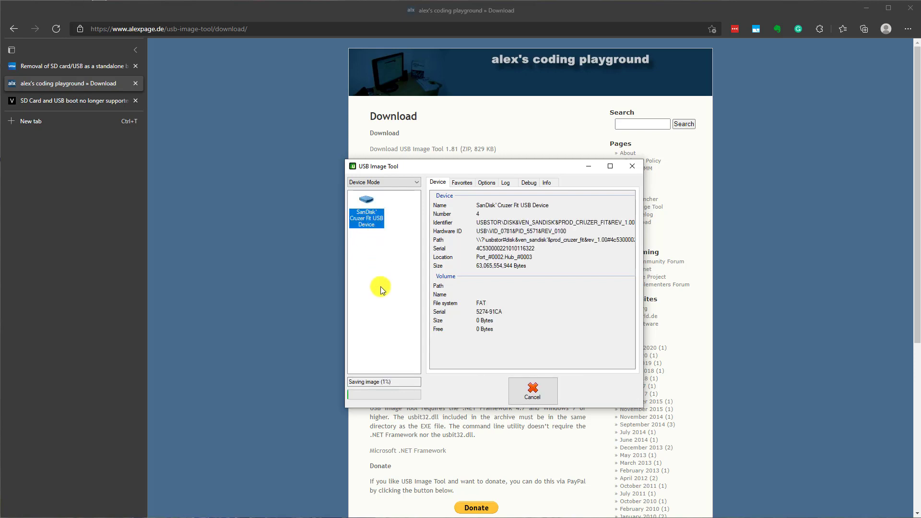
pyautogui.moveTo(396, 301)
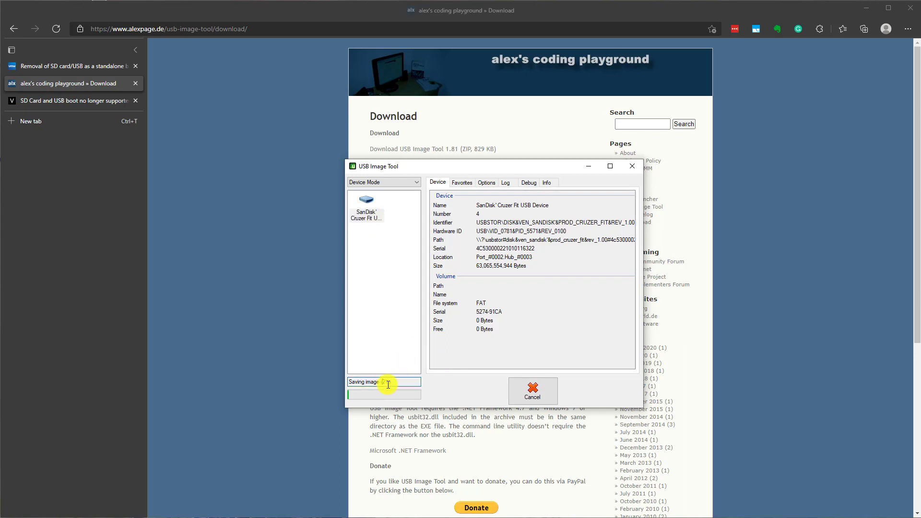
pyautogui.moveTo(486, 385)
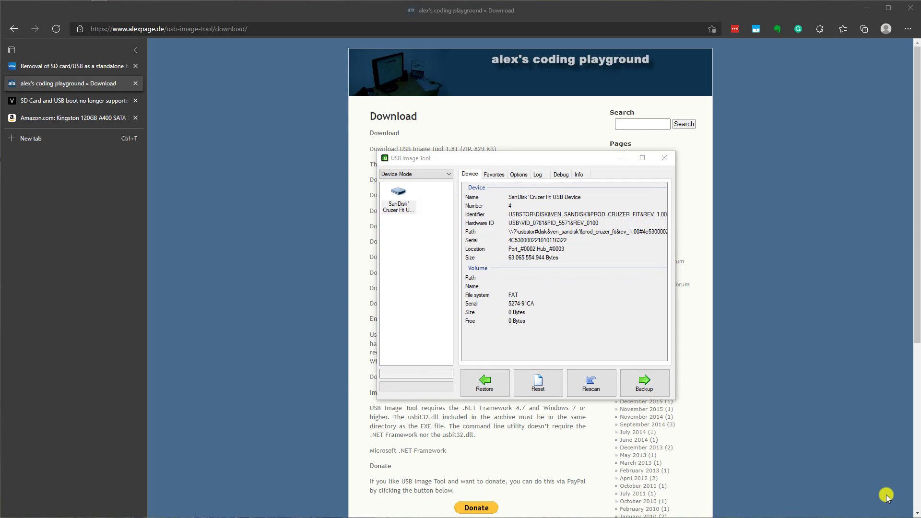
pyautogui.moveTo(488, 288)
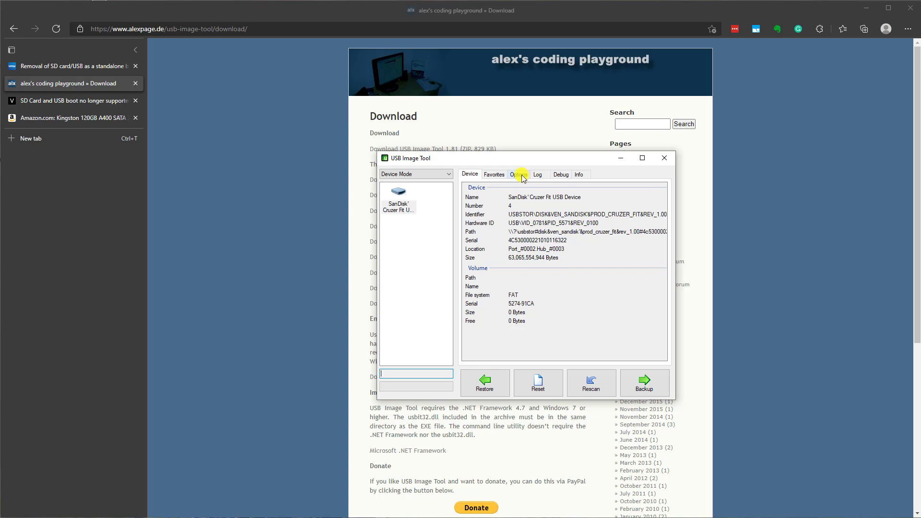
# Enable 'Show non-removable devices' and 'Fix GPT after Restore', then target the Kingston SA400 SSD.
pyautogui.click(517, 174)
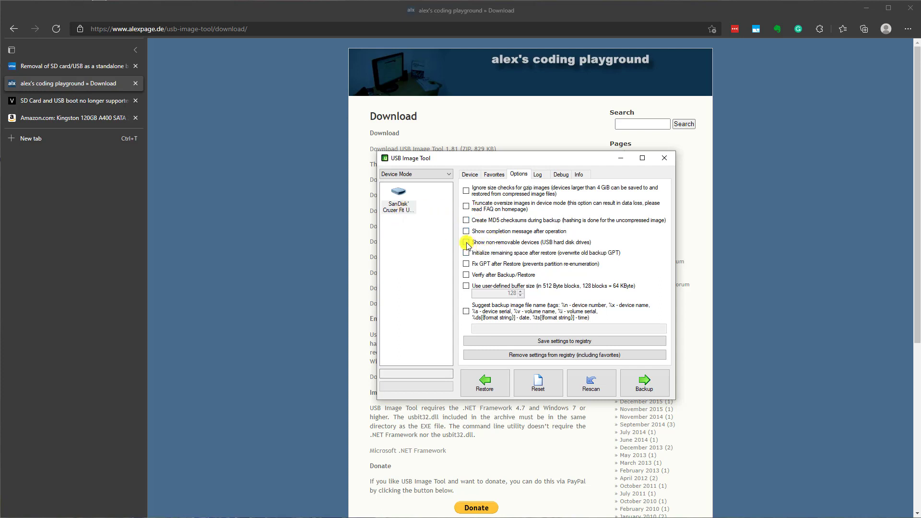
pyautogui.click(467, 242)
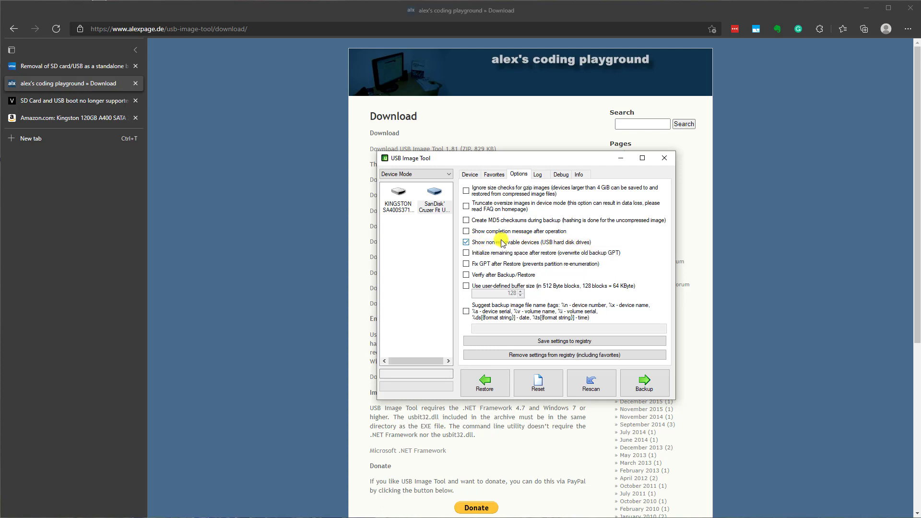
pyautogui.moveTo(403, 205)
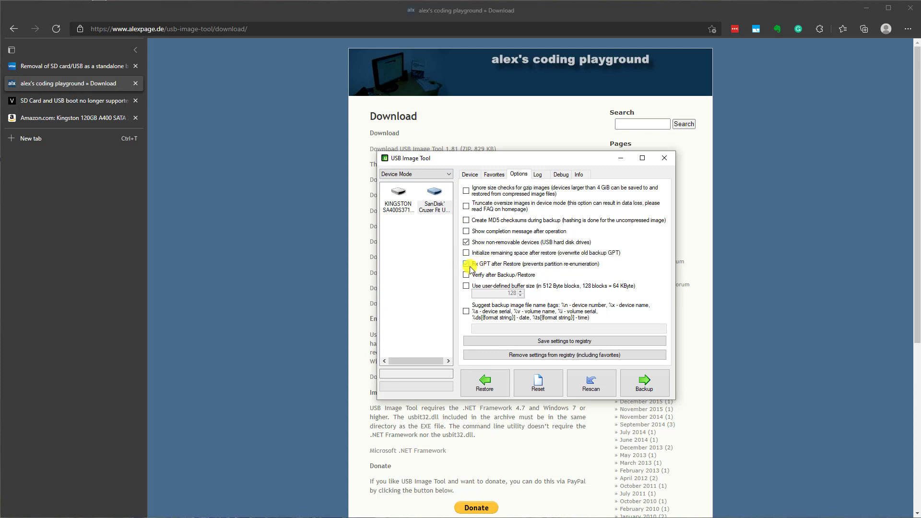
pyautogui.click(466, 263)
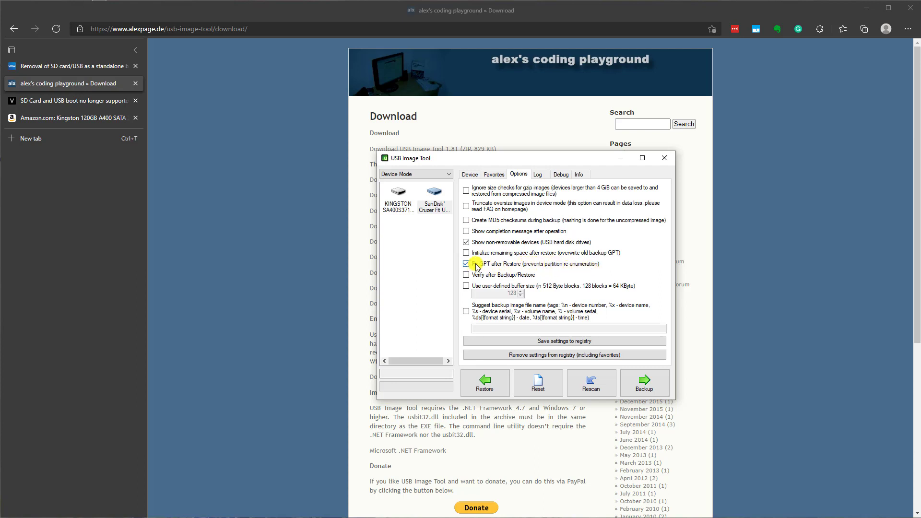
pyautogui.click(466, 263)
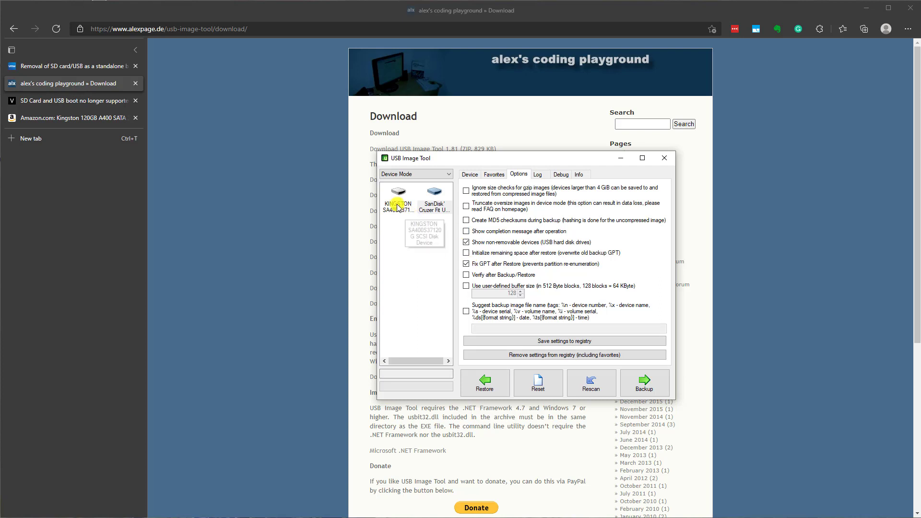
pyautogui.click(398, 194)
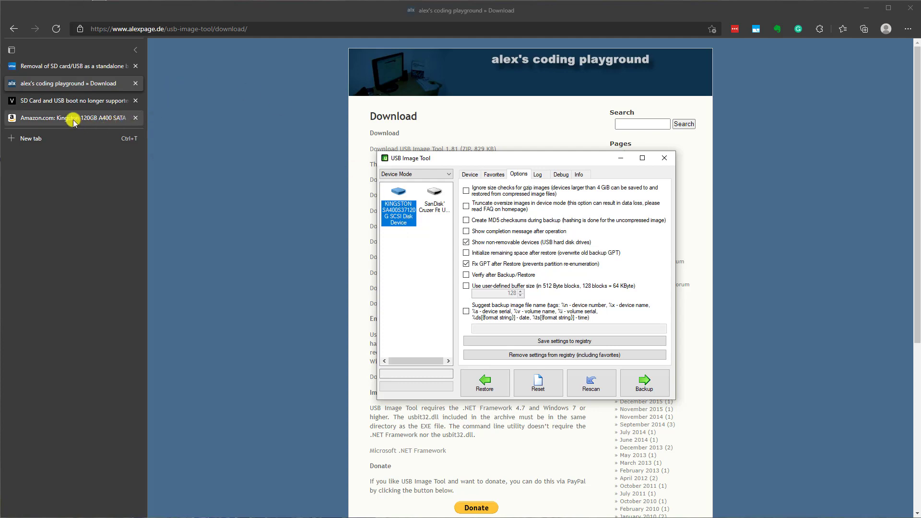
pyautogui.click(73, 117)
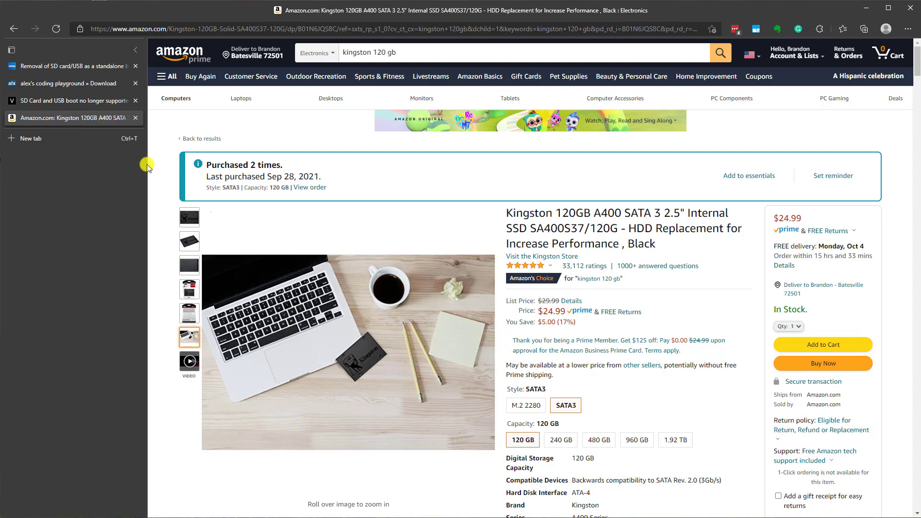
pyautogui.scroll(-3)
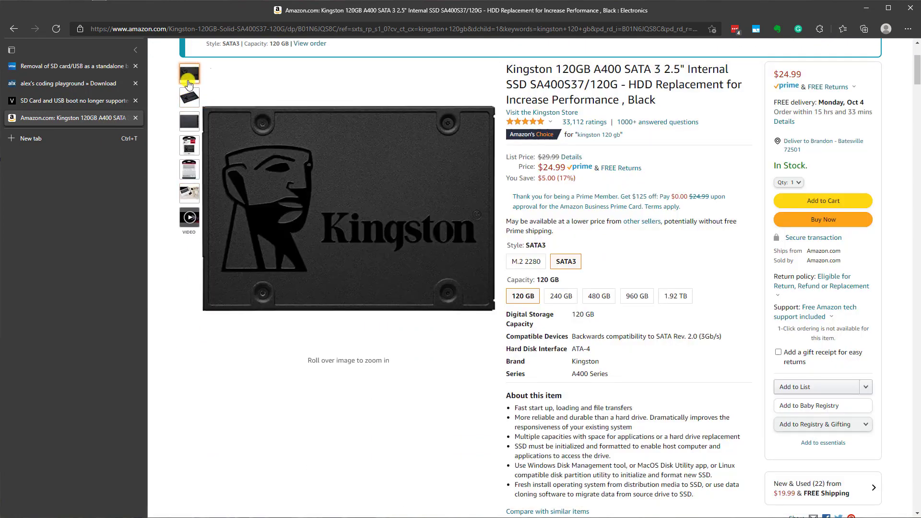
pyautogui.moveTo(501, 230)
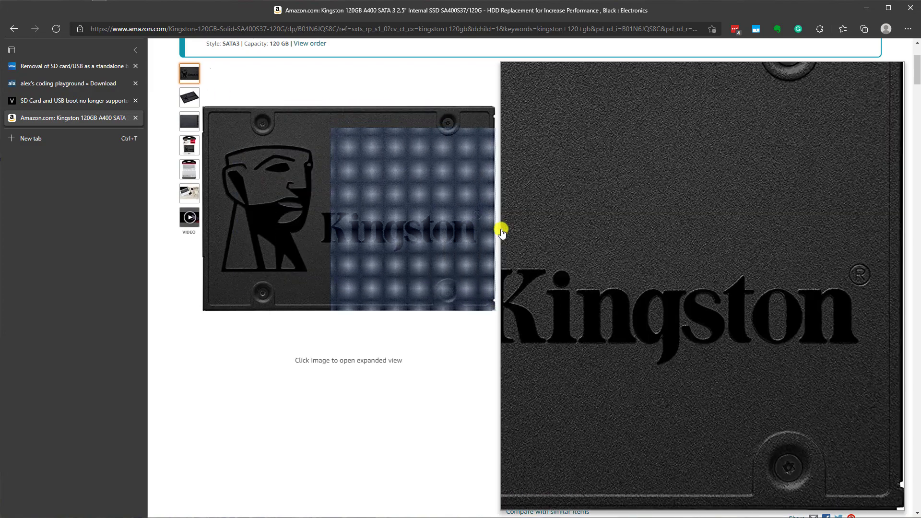
pyautogui.moveTo(503, 233)
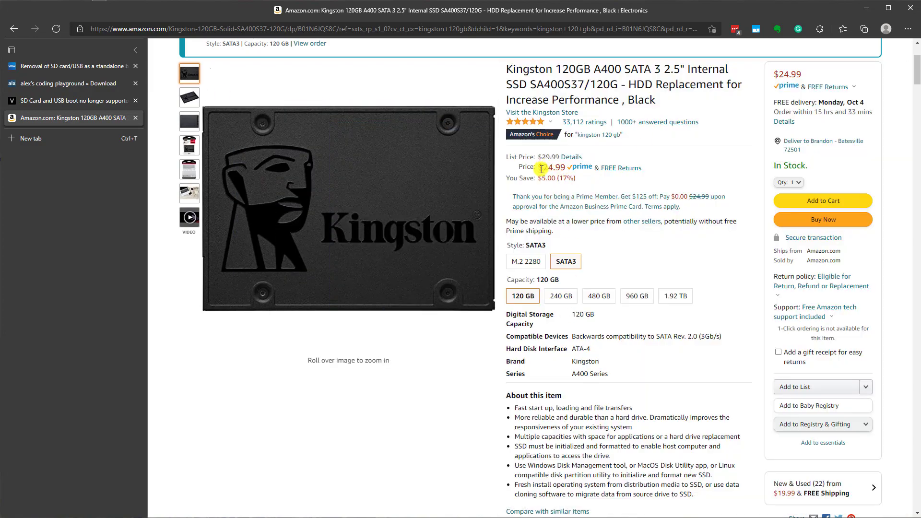
pyautogui.doubleClick(551, 167)
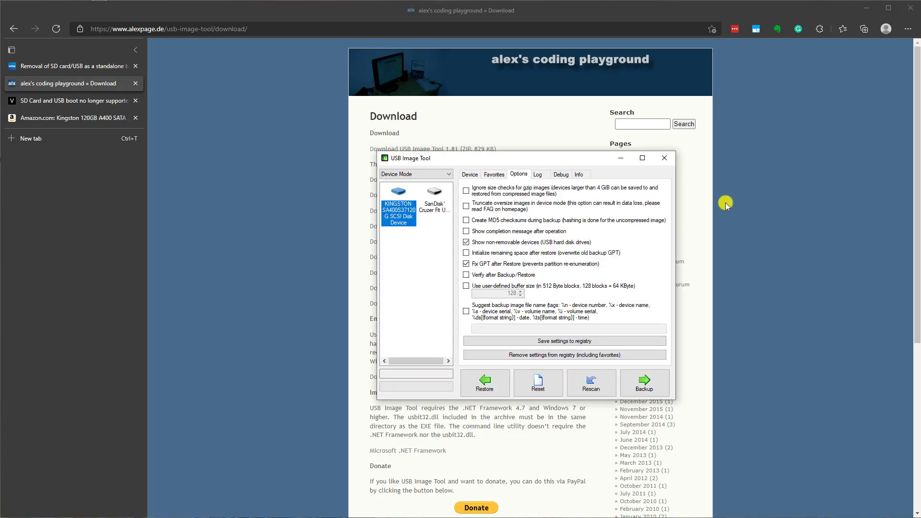
pyautogui.moveTo(535, 161)
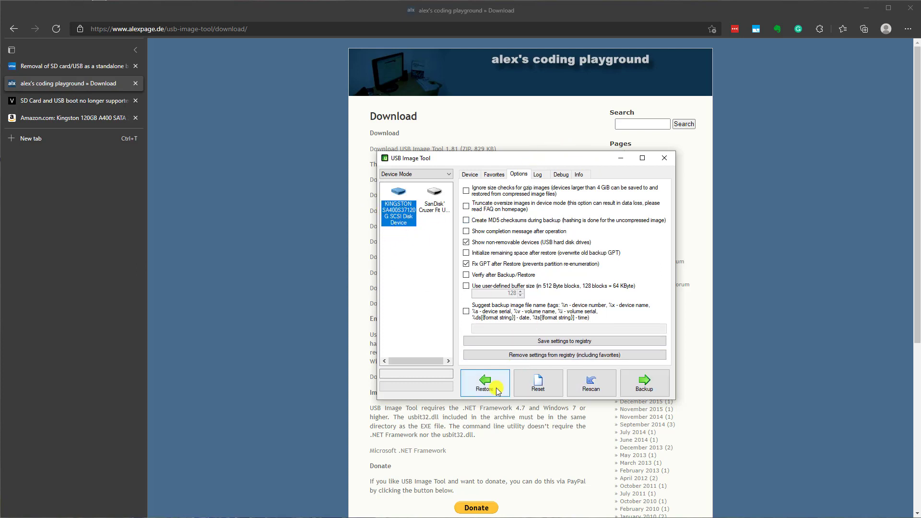
# Restore using 10.1.149.15.img from Data (D:), reaching the confirmation for the Kingston SA400 SSD.
pyautogui.click(484, 383)
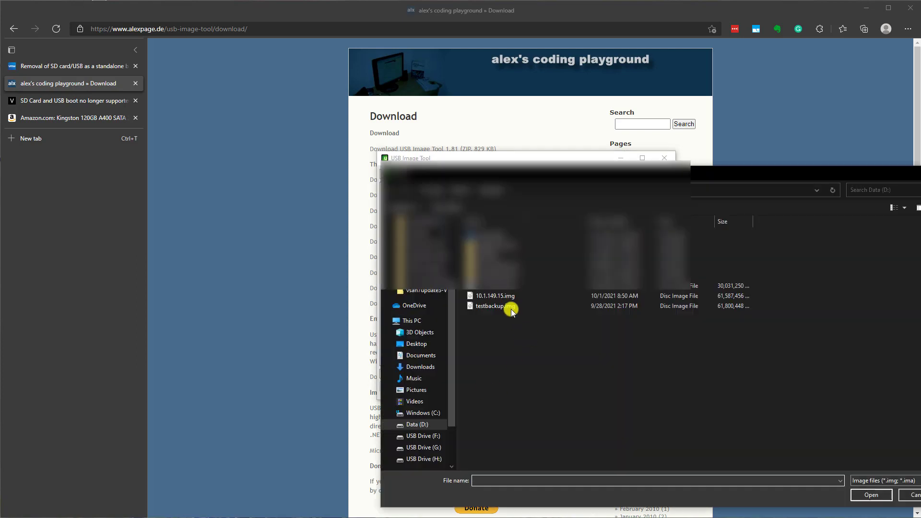
pyautogui.click(494, 295)
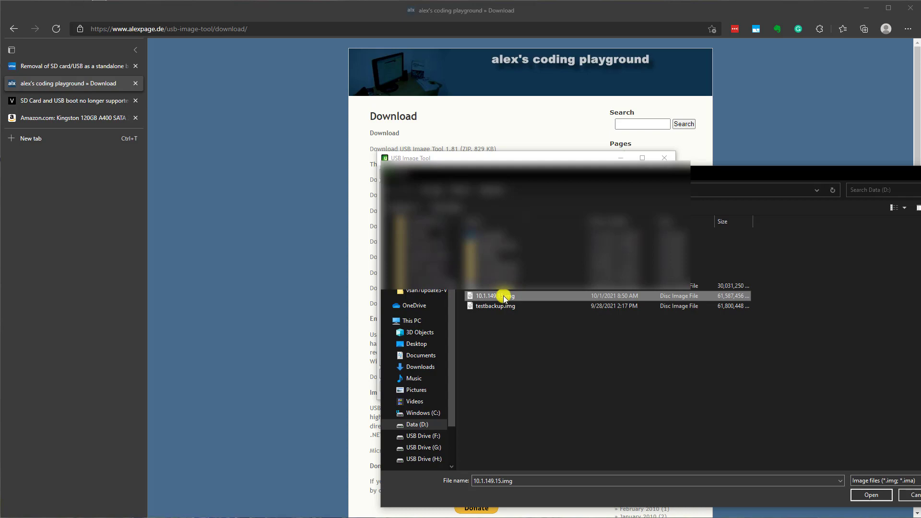
pyautogui.click(871, 495)
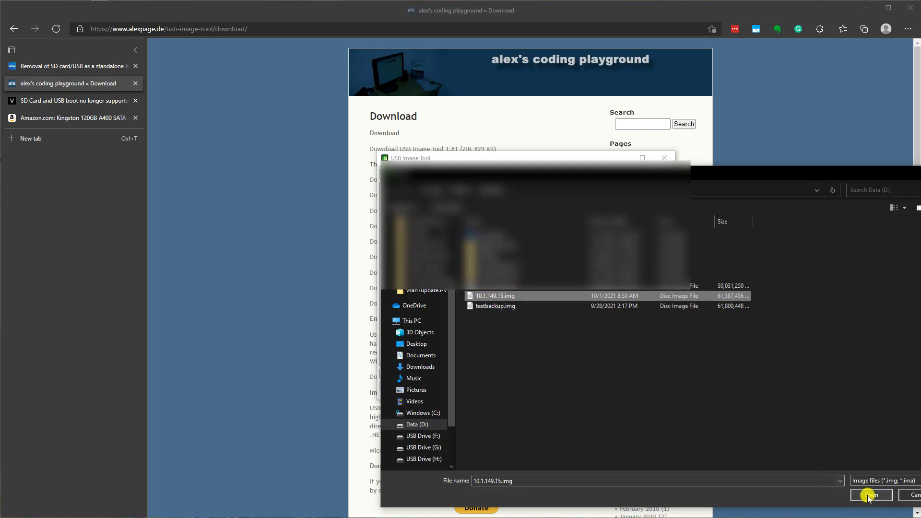
pyautogui.click(869, 495)
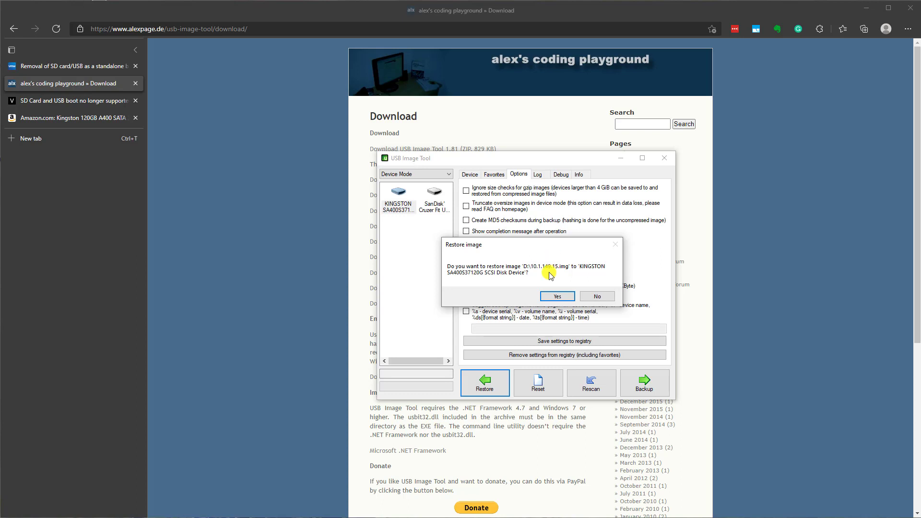
# Confirm restoring the image onto the Kingston SSD, then view host 10.1.149.15's storage devices in vSphere.
pyautogui.click(556, 296)
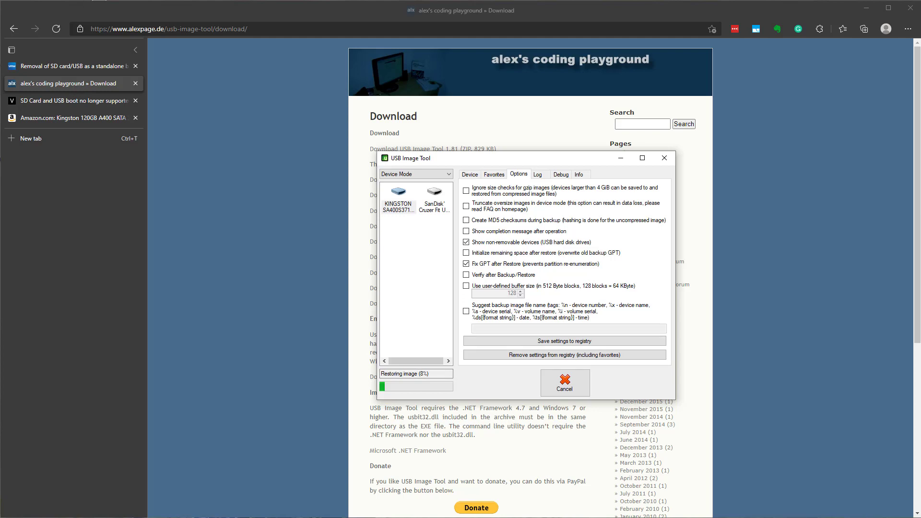
pyautogui.click(72, 134)
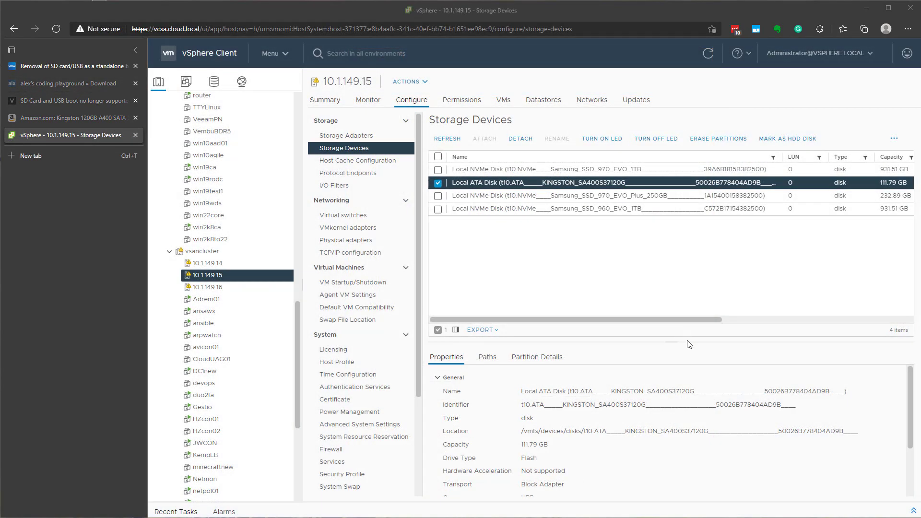
pyautogui.moveTo(715, 388)
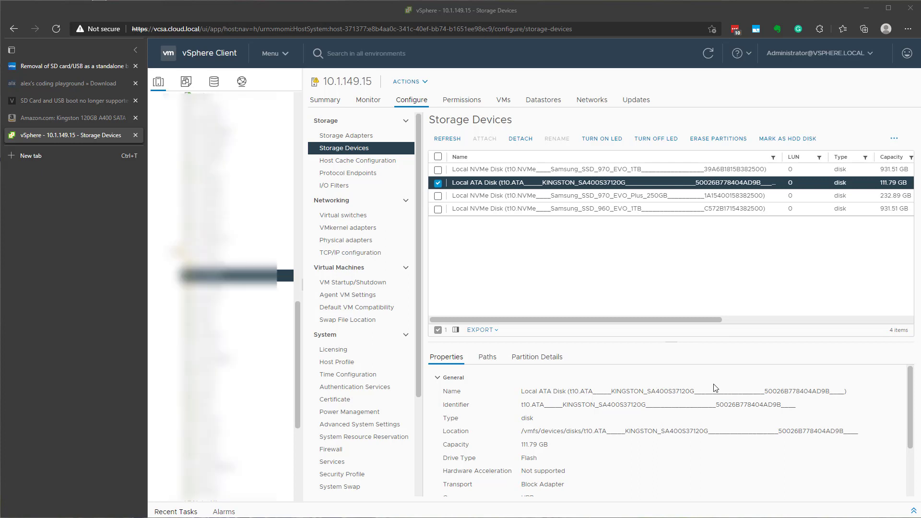
pyautogui.moveTo(808, 412)
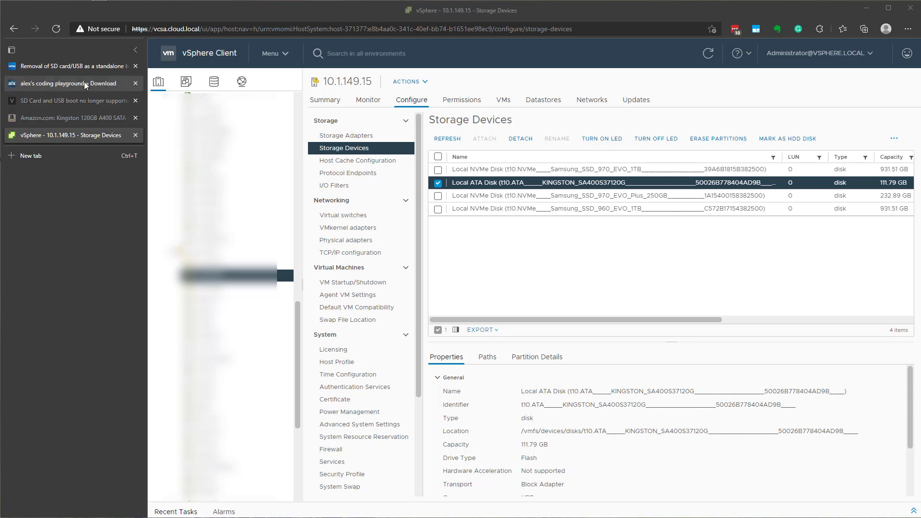
pyautogui.click(72, 82)
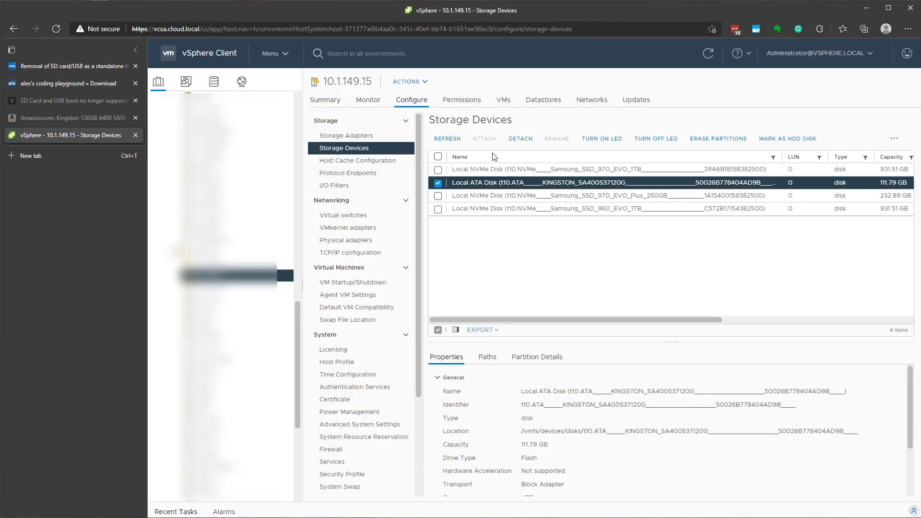
pyautogui.moveTo(621, 265)
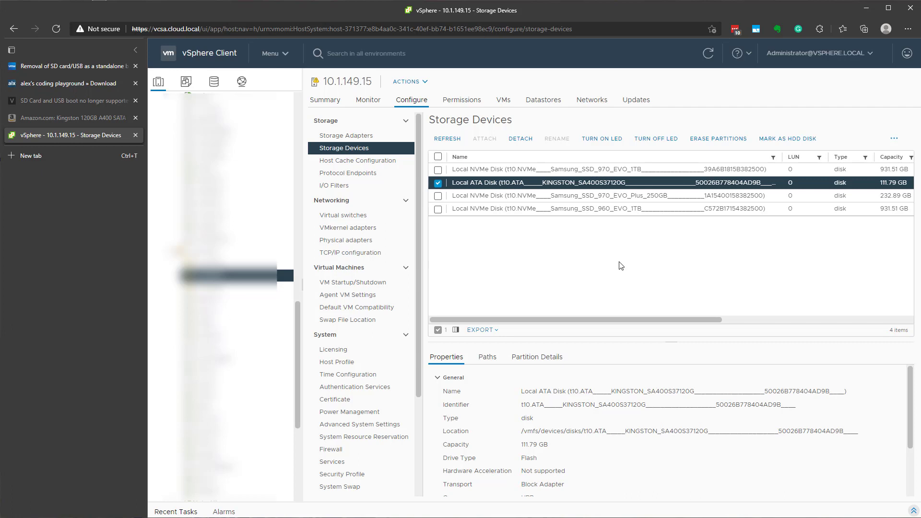
pyautogui.moveTo(528, 180)
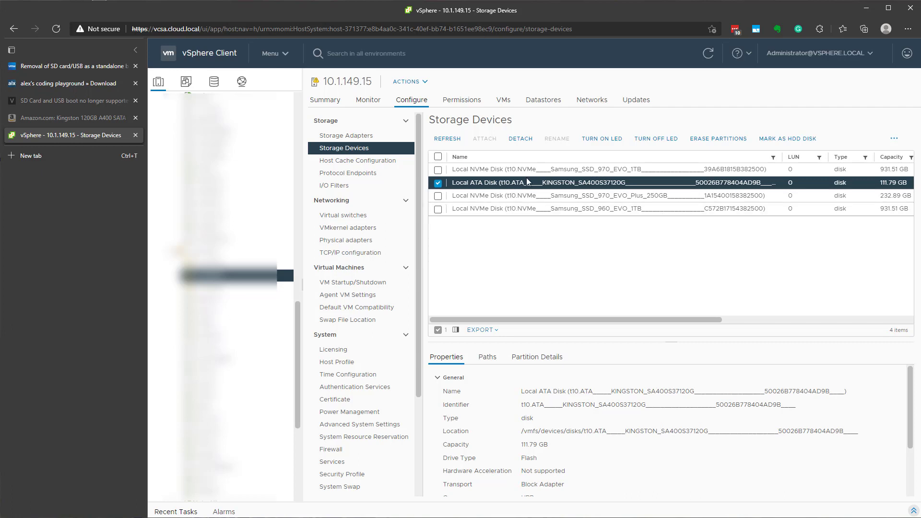